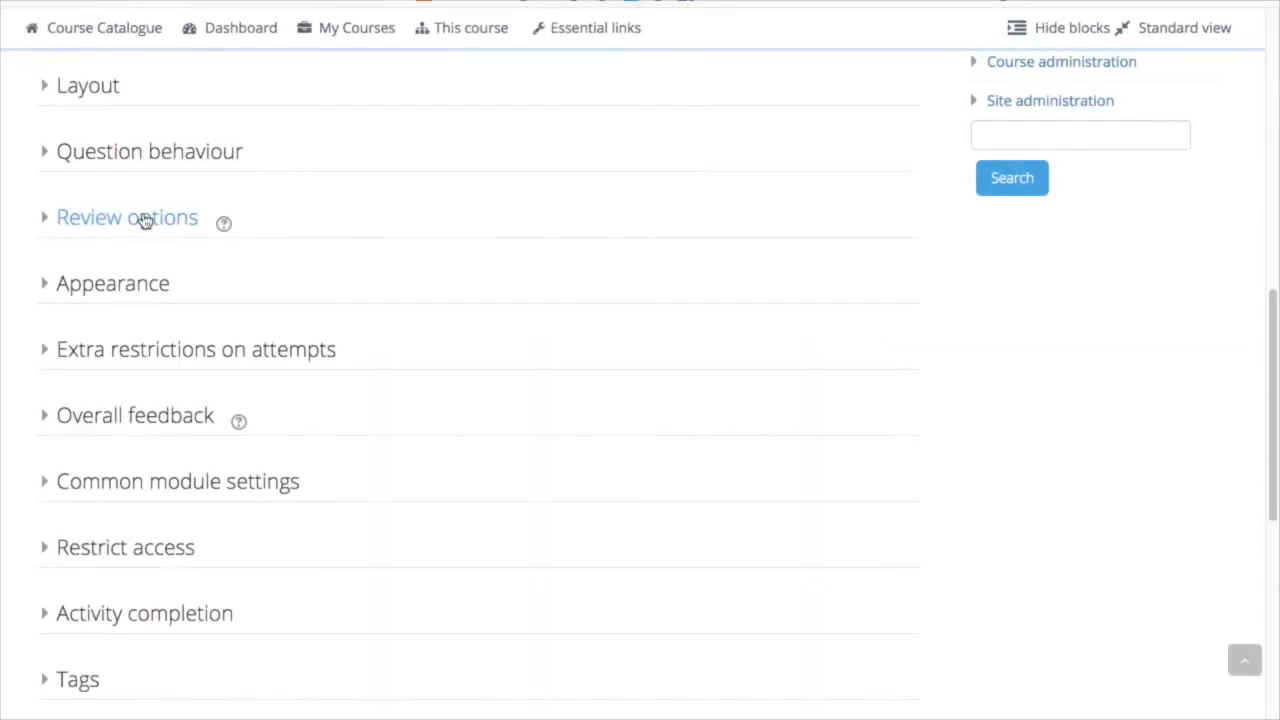
# Expand the Review options section to show its four timing columns of checkboxes.
pyautogui.click(127, 217)
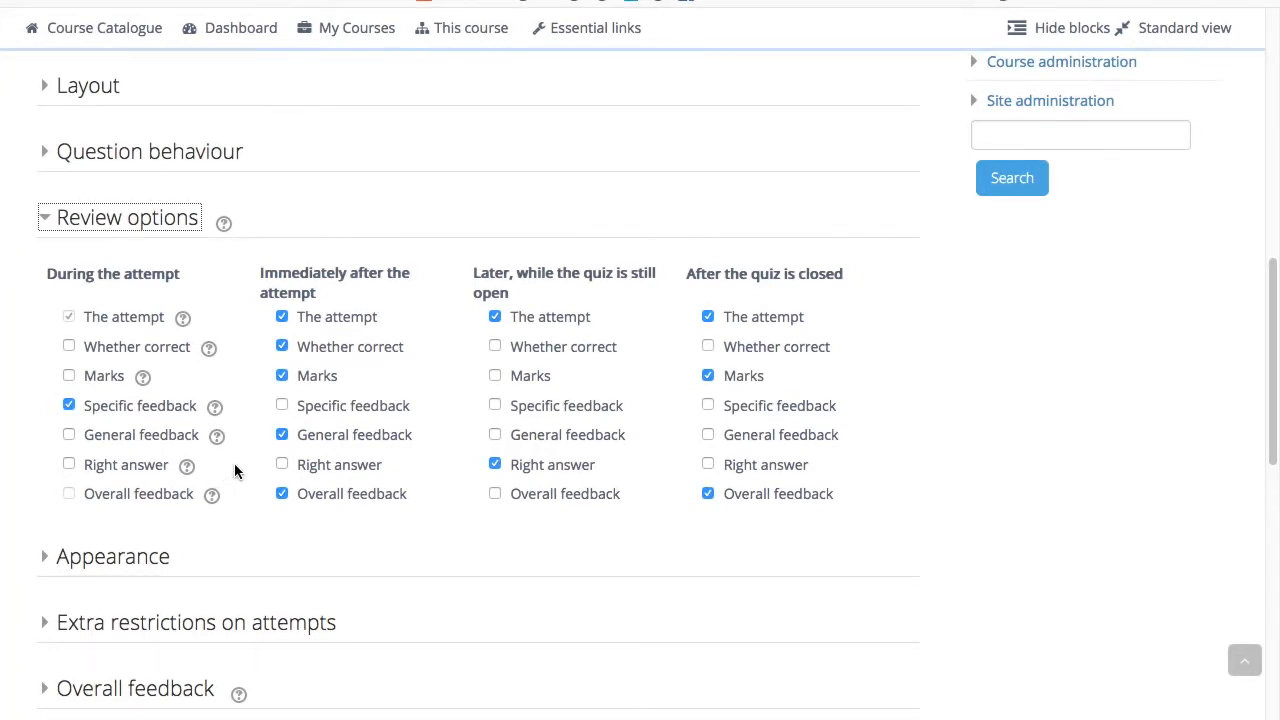
pyautogui.moveTo(120, 320)
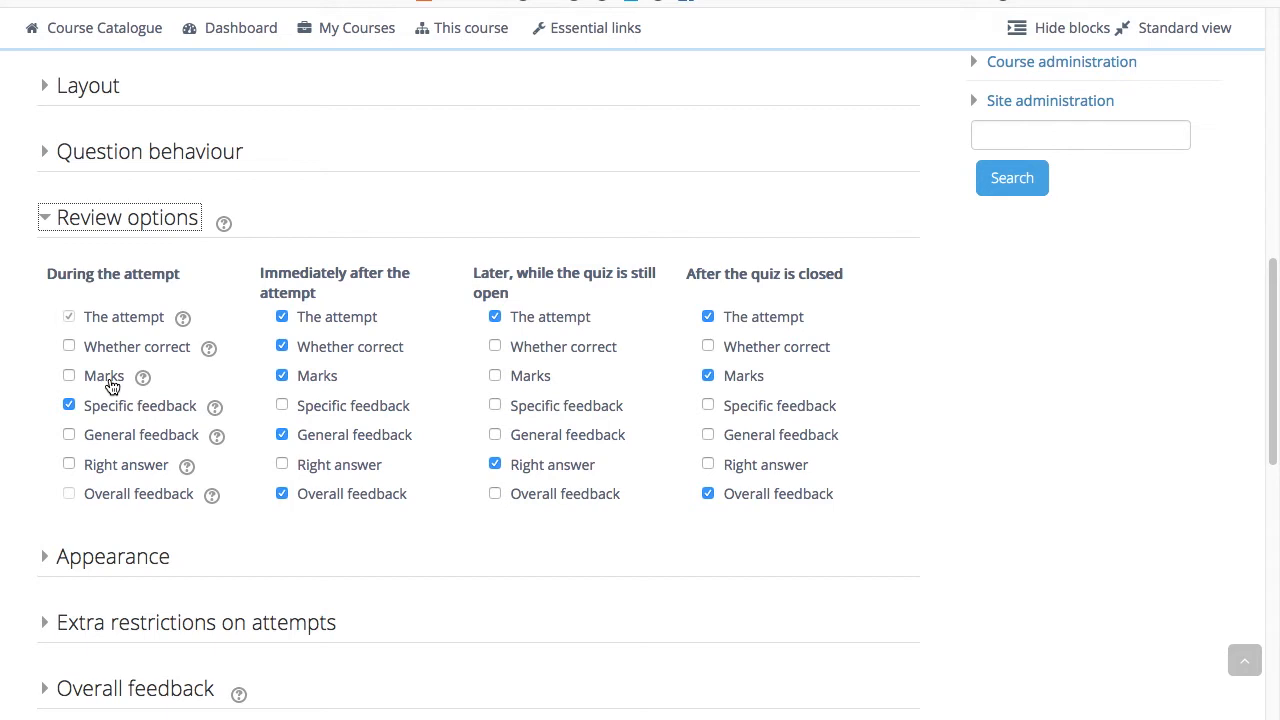
pyautogui.moveTo(113, 405)
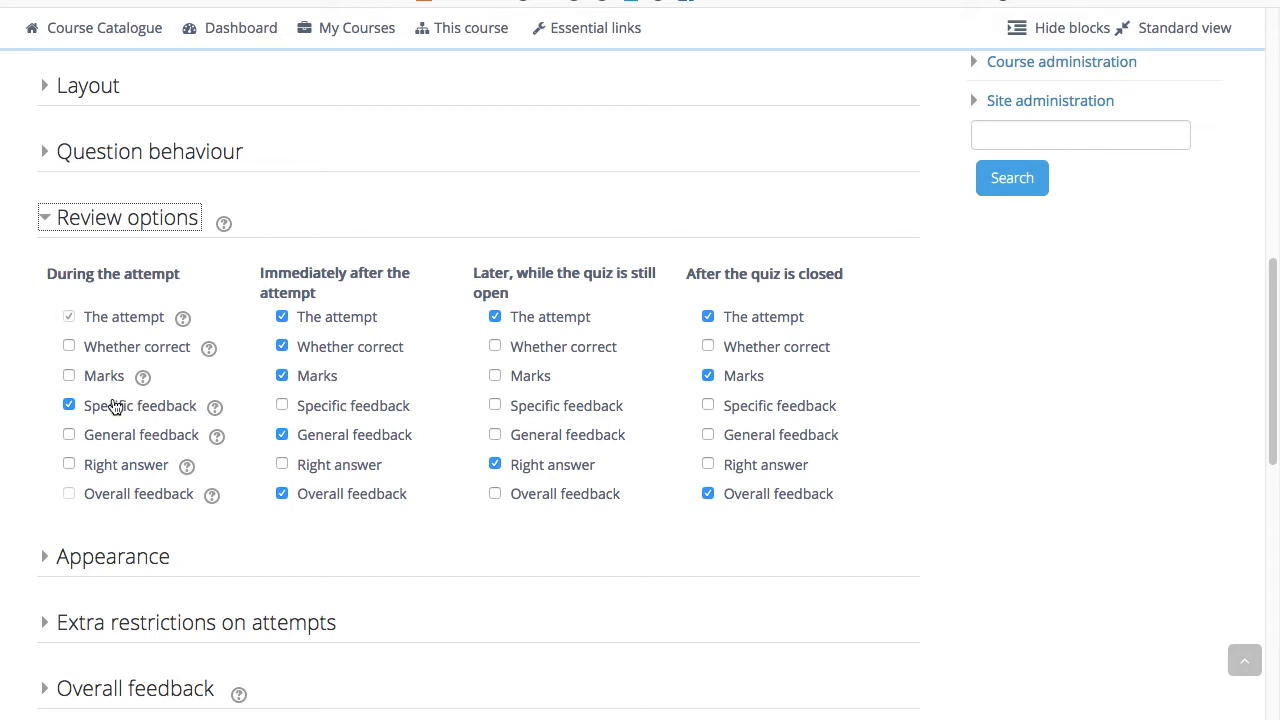
pyautogui.moveTo(115, 409)
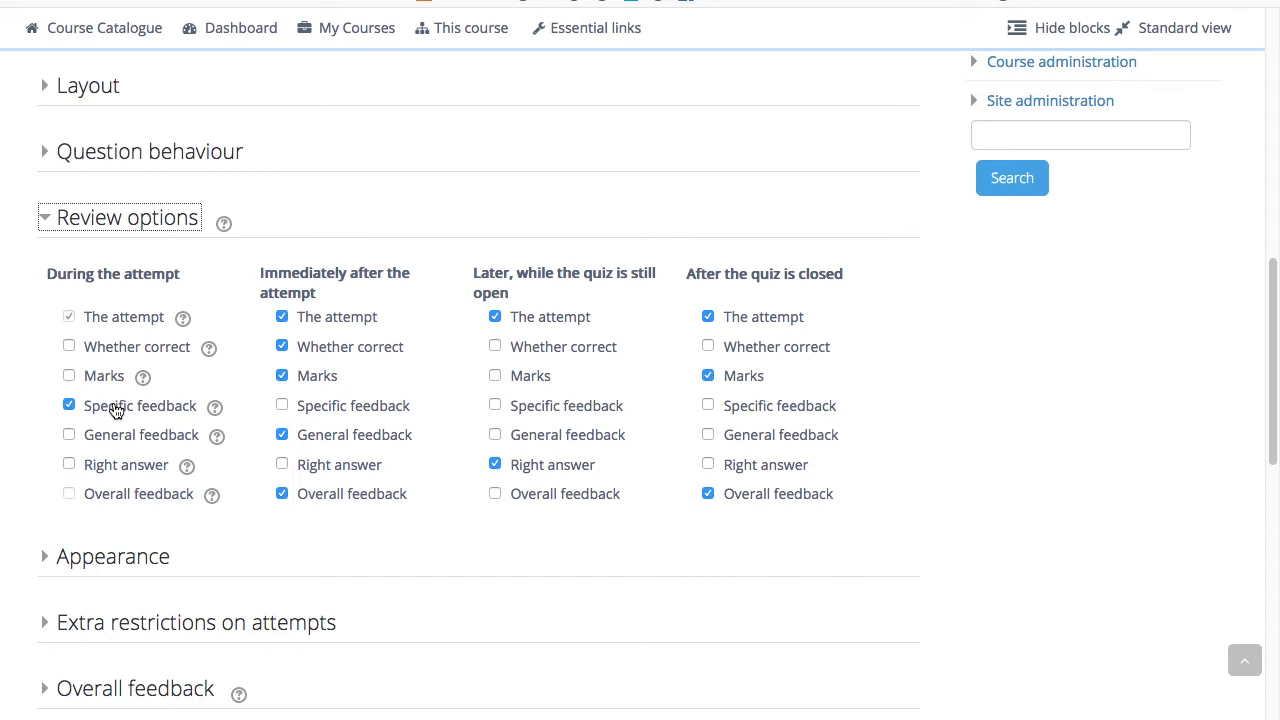
pyautogui.moveTo(115, 438)
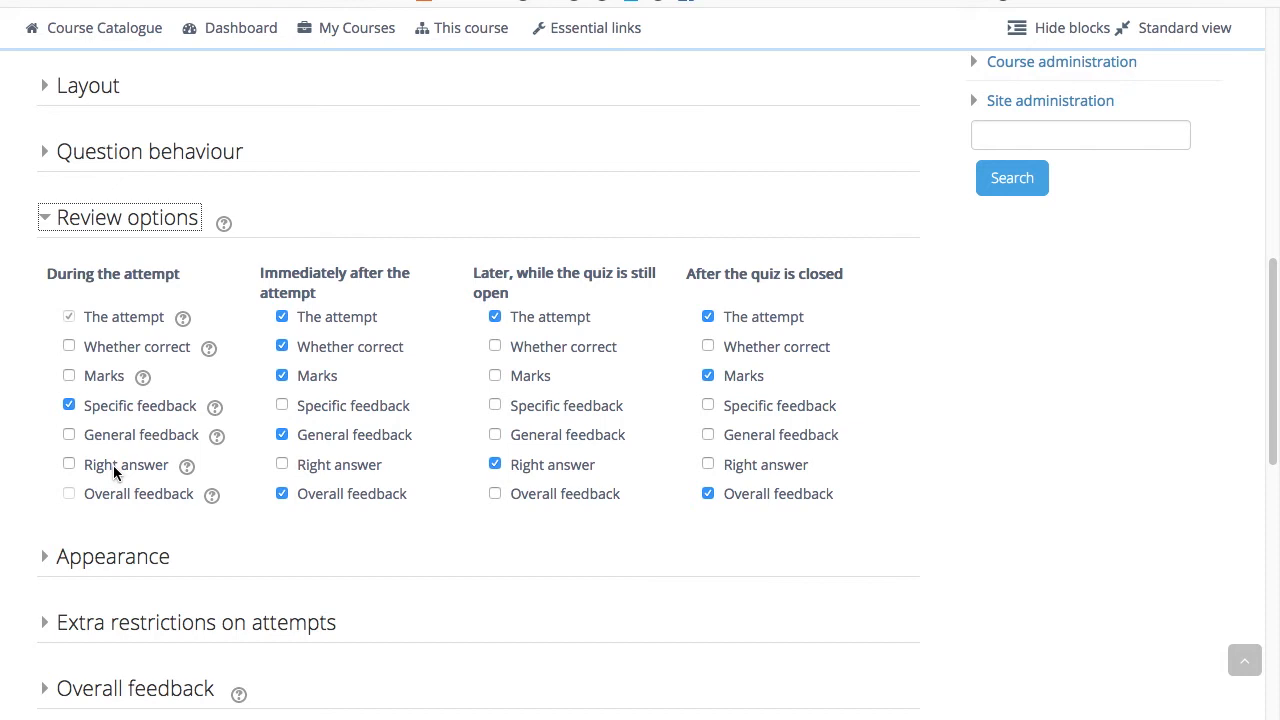
pyautogui.moveTo(114, 498)
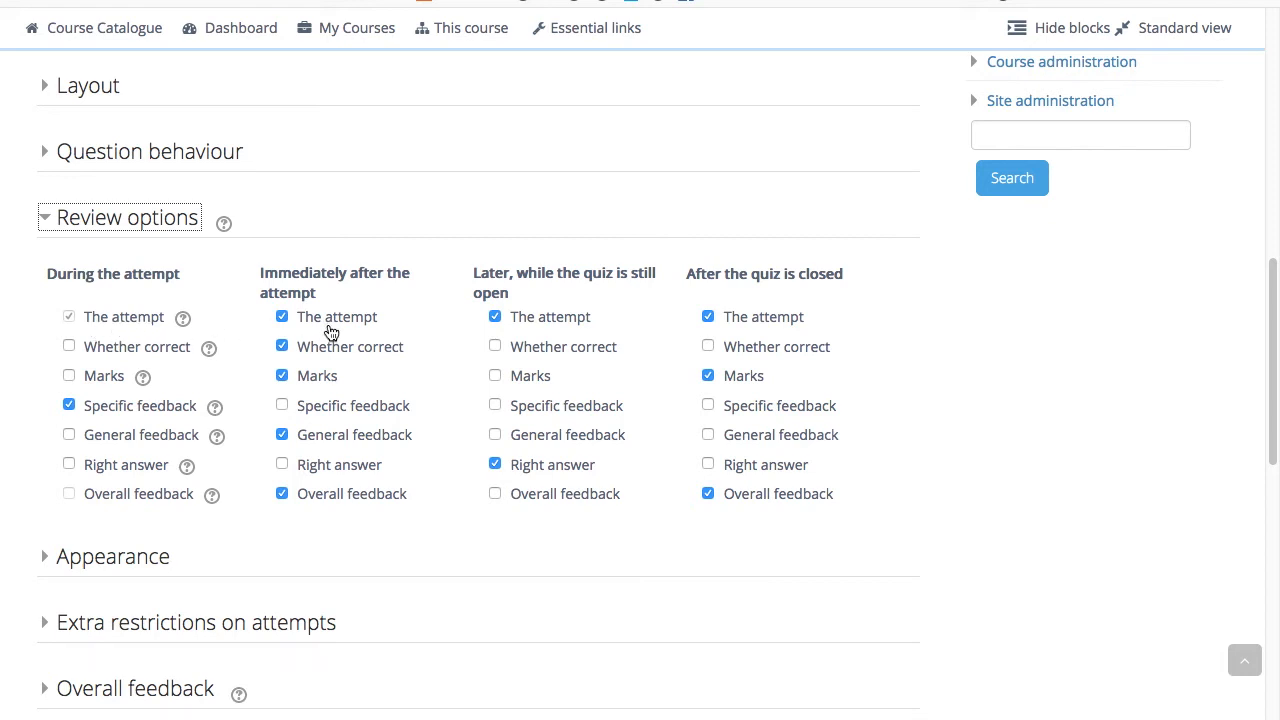
pyautogui.moveTo(85, 295)
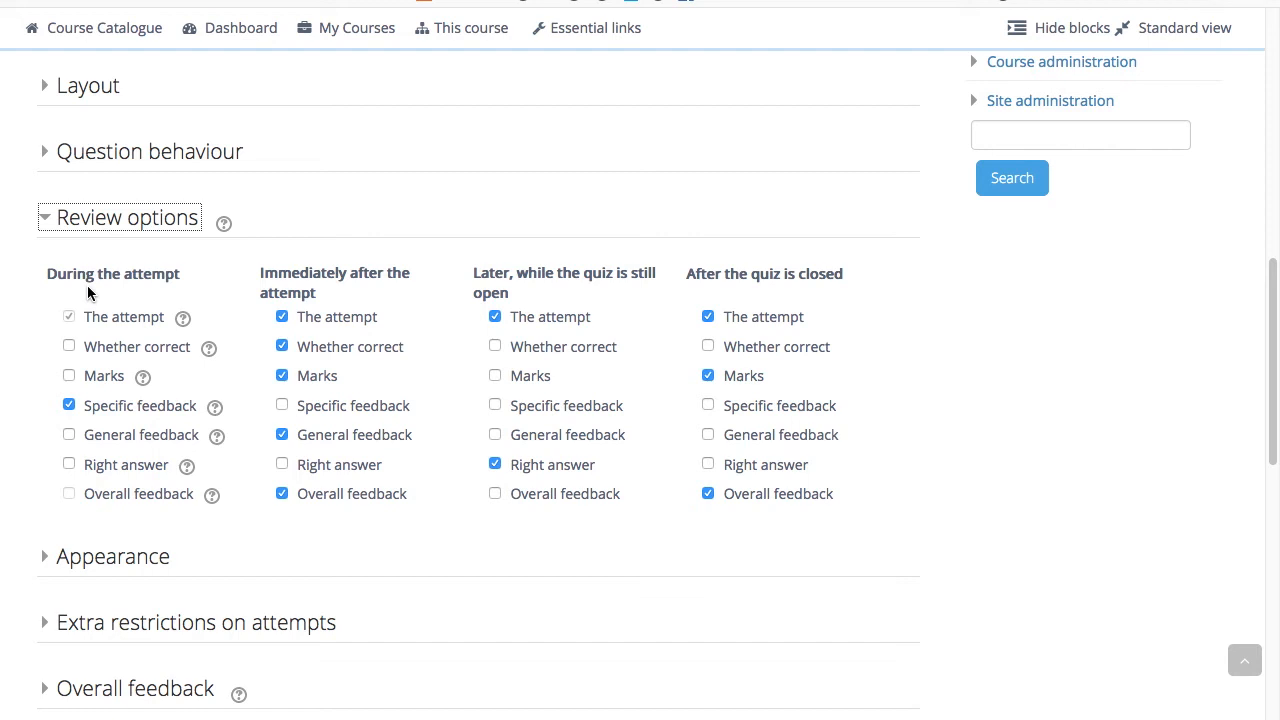
pyautogui.moveTo(358, 274)
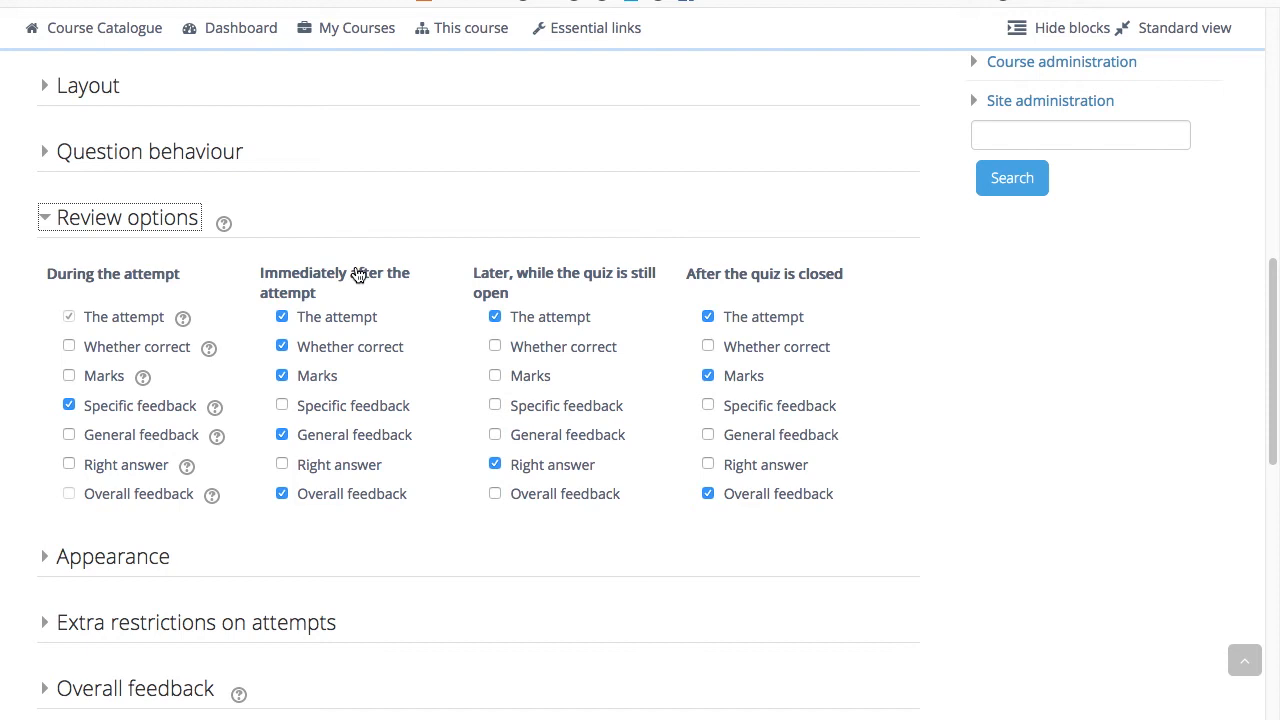
pyautogui.moveTo(536, 282)
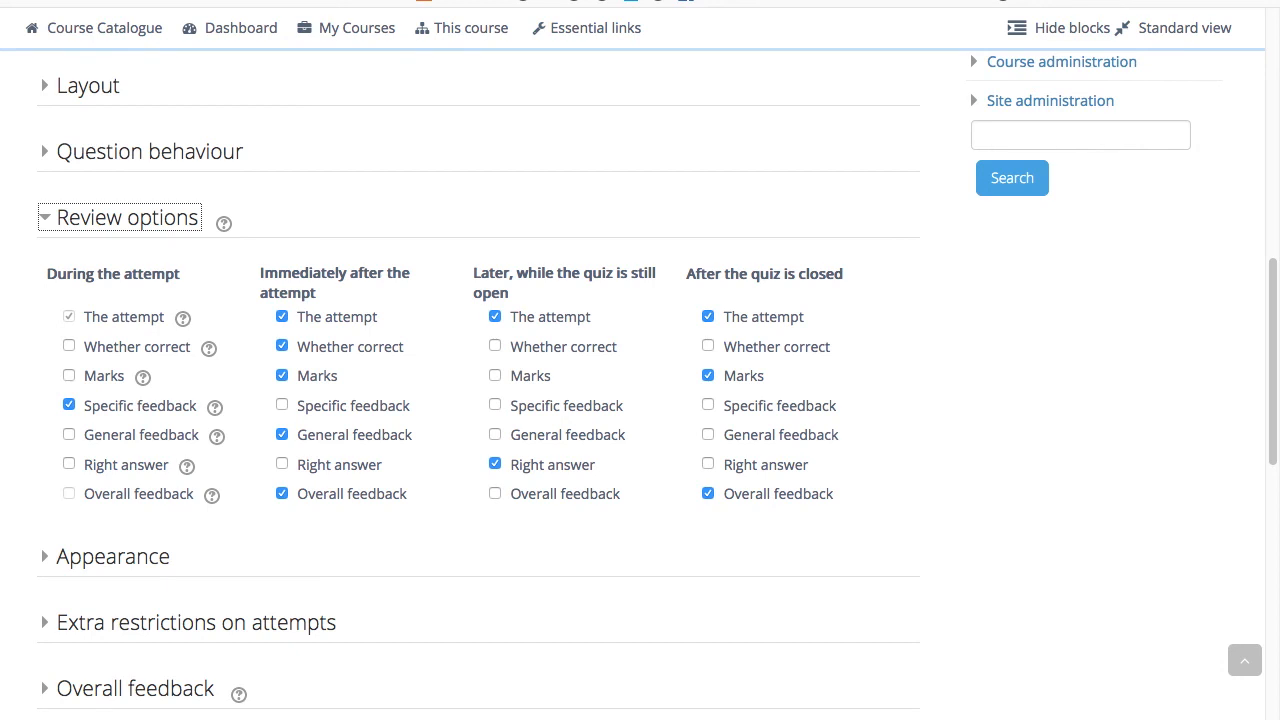
pyautogui.moveTo(415, 620)
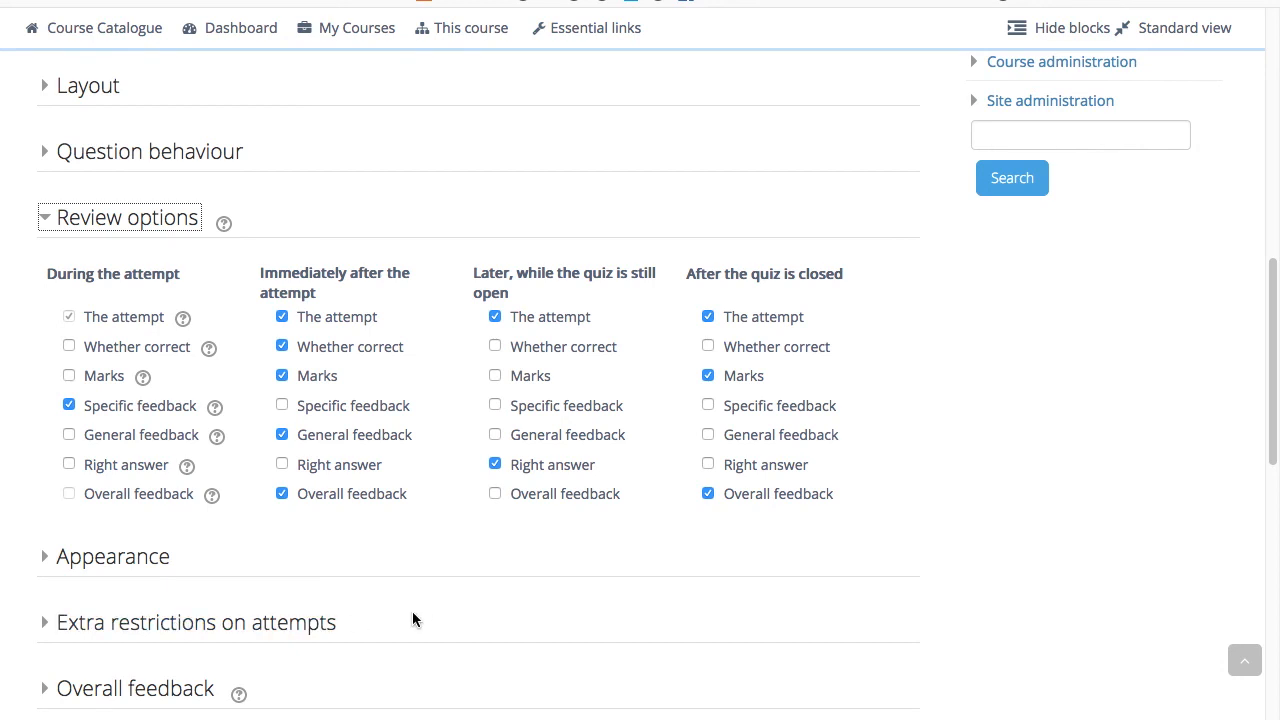
pyautogui.moveTo(531, 616)
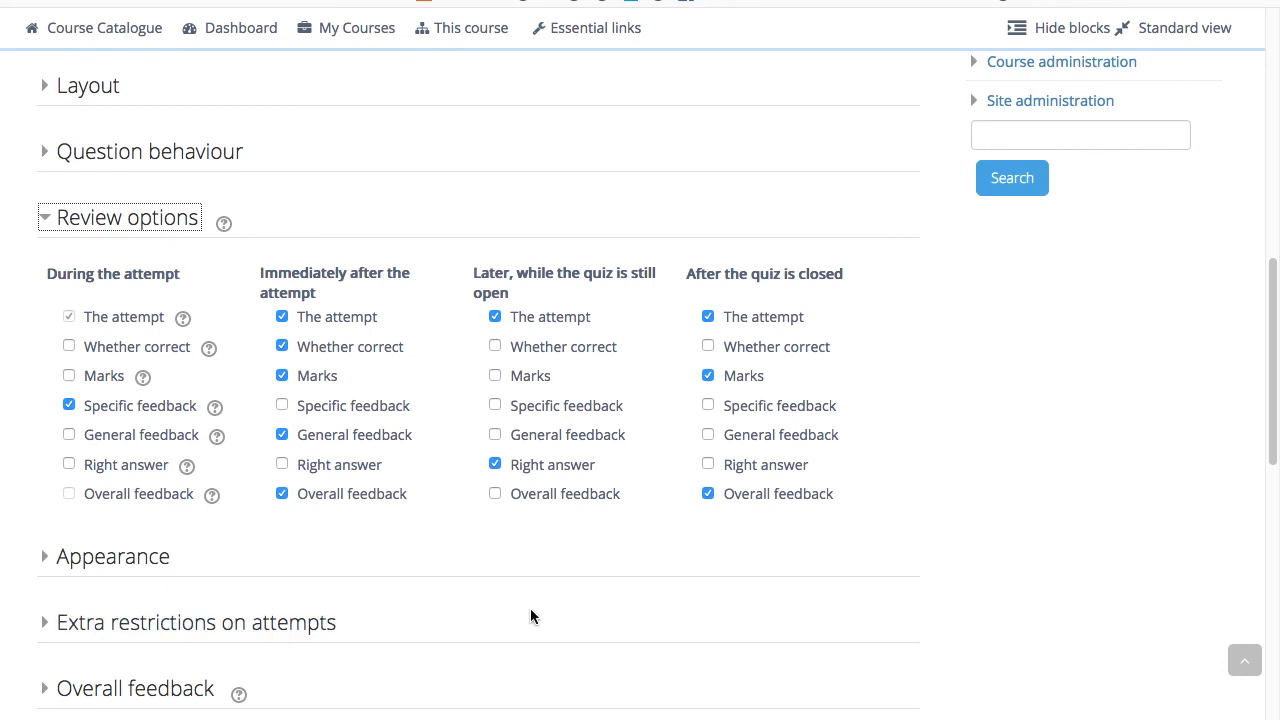
pyautogui.moveTo(727, 620)
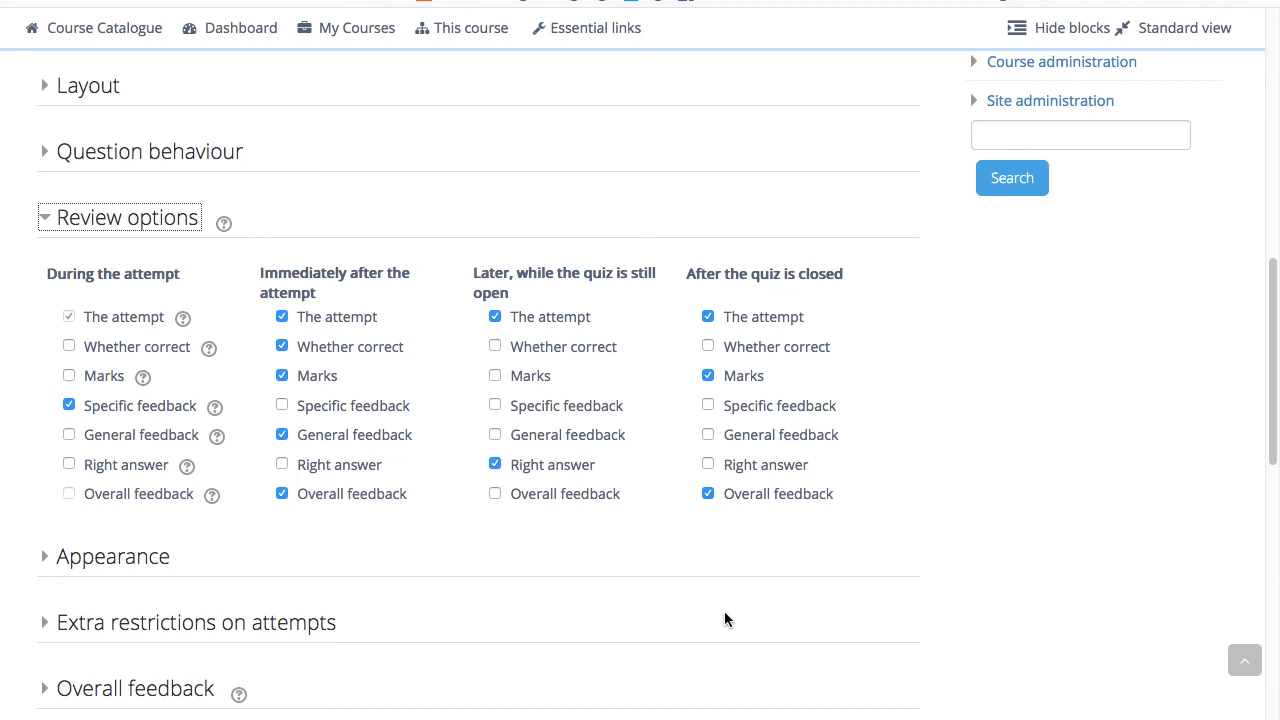
pyautogui.moveTo(805, 563)
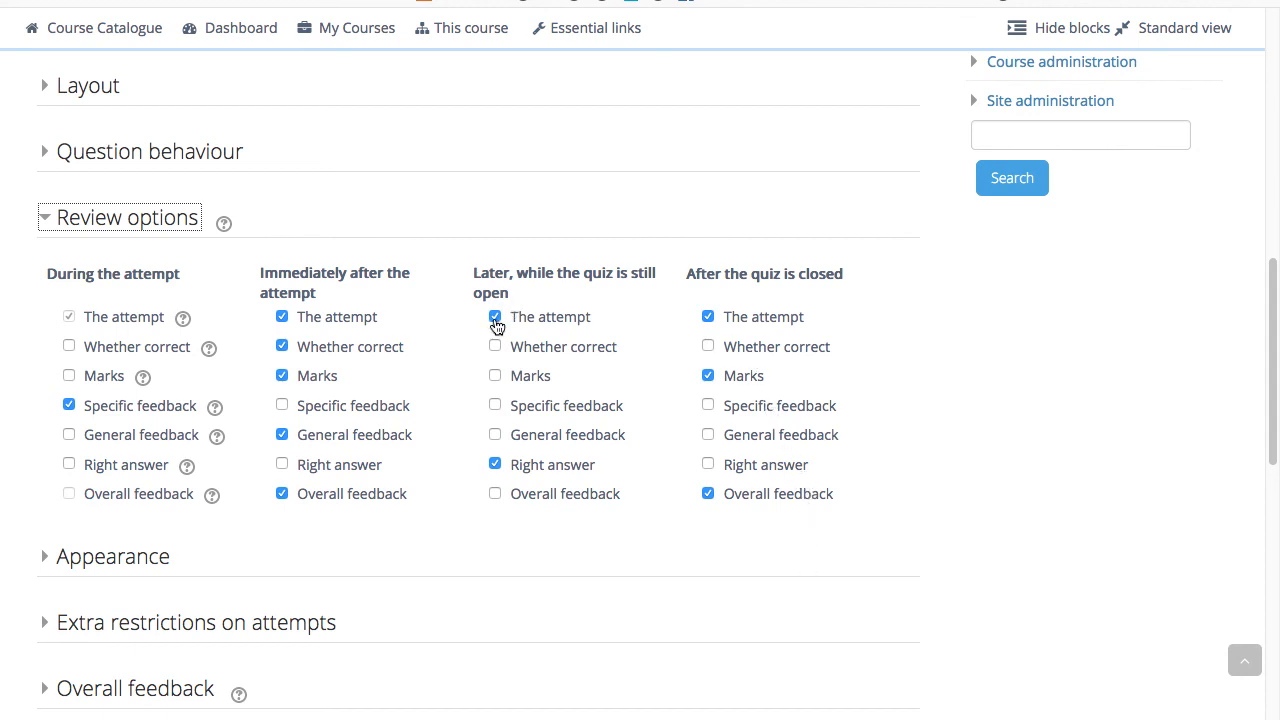
# Untick 'The attempt' in the 'Later, while the quiz is still open' column.
pyautogui.click(494, 316)
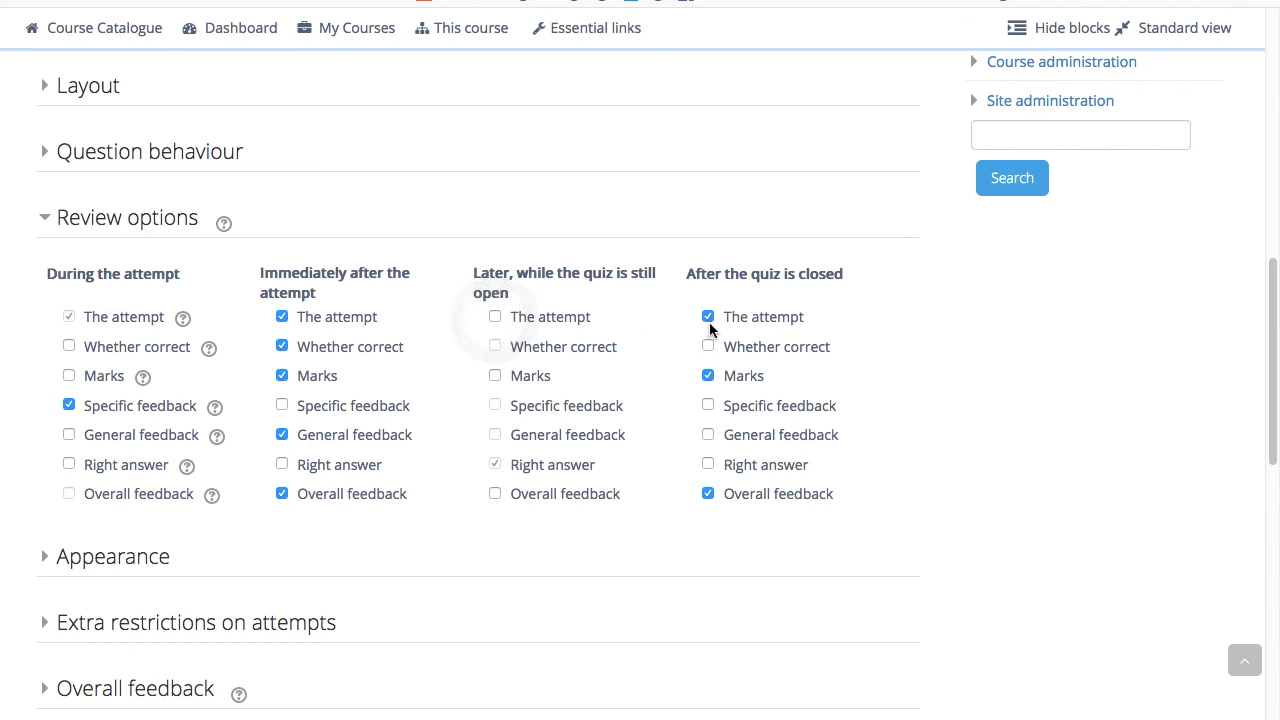